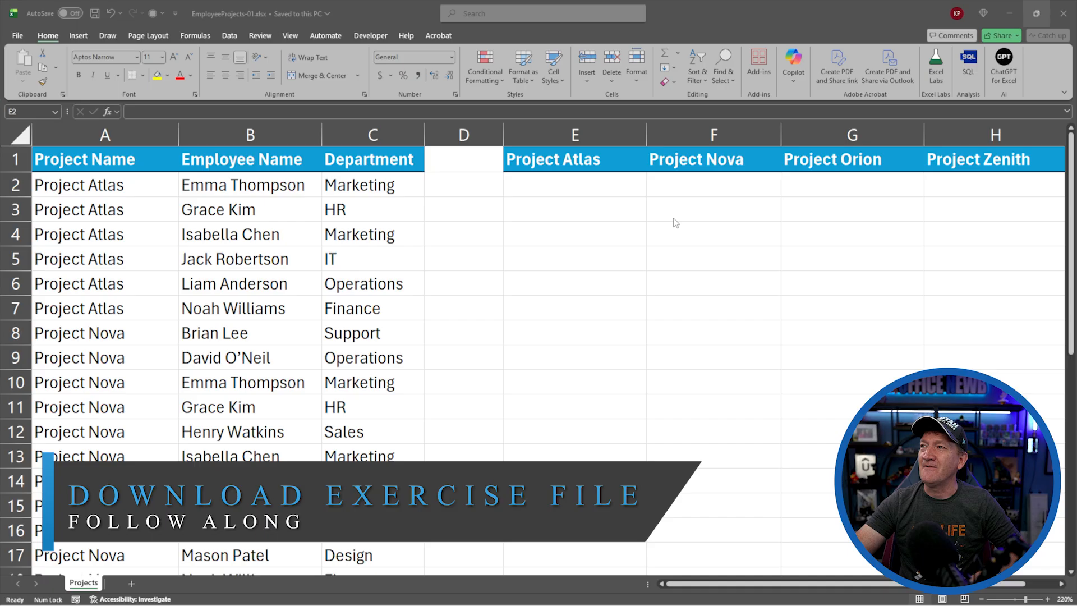
Begin =FILTER in E2 using the locked employee range $B$2:$B$32 as the array
{"action": "left_click", "coordinate": [575, 184]}
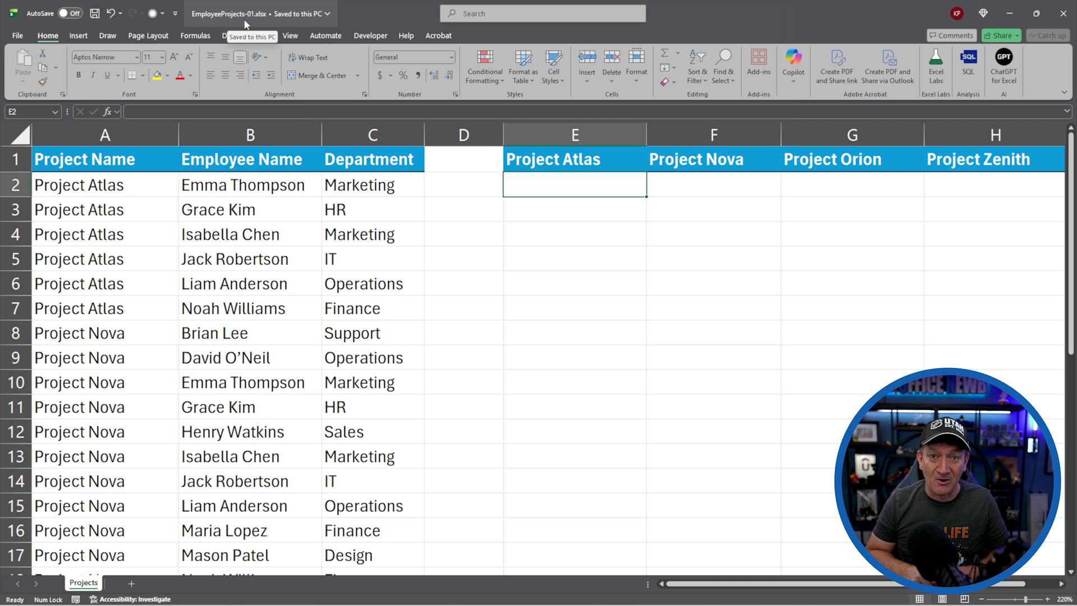
{"action": "left_click", "coordinate": [105, 234]}
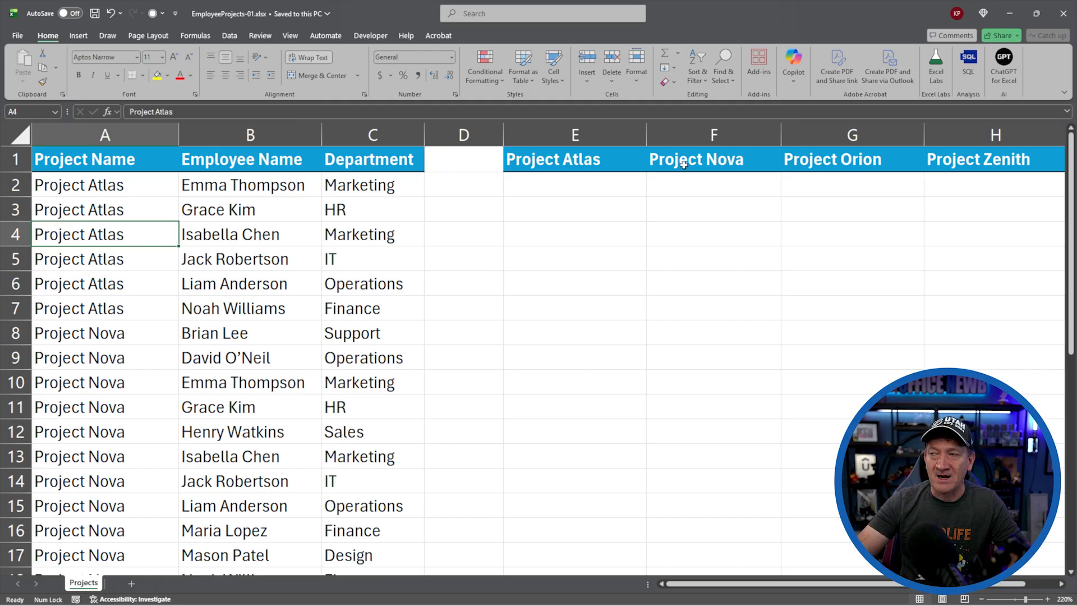
{"action": "mouse_move", "coordinate": [593, 168]}
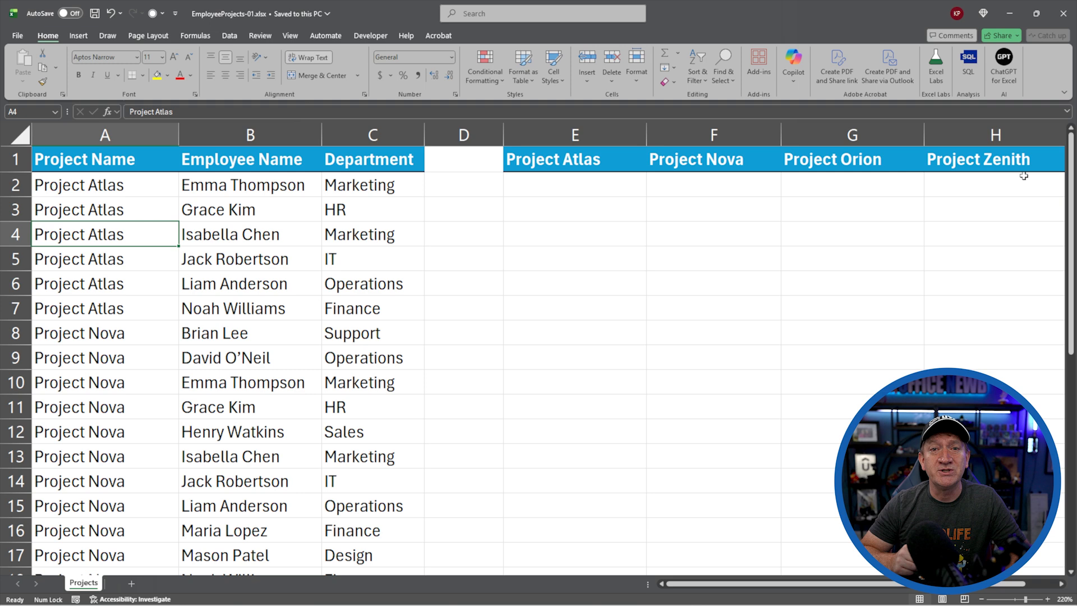
{"action": "mouse_move", "coordinate": [538, 194]}
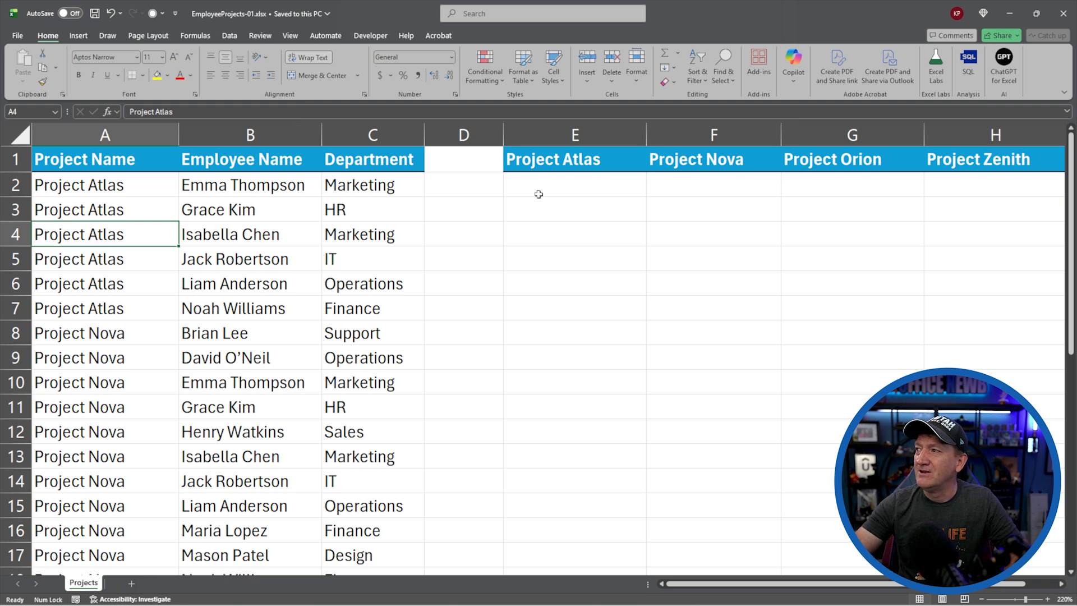
{"action": "left_click", "coordinate": [574, 184]}
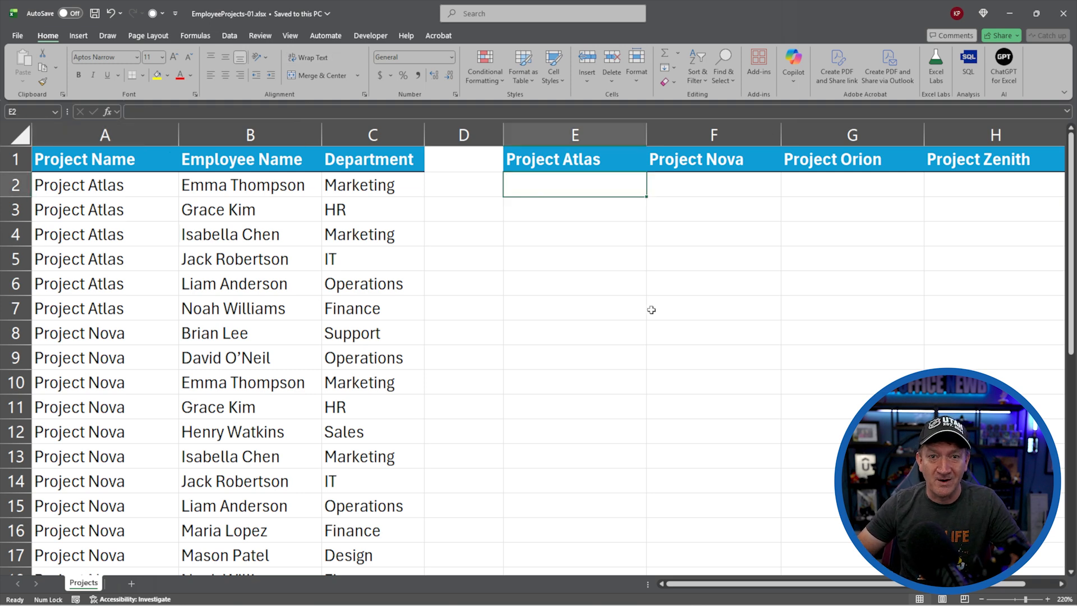
{"action": "mouse_move", "coordinate": [549, 201]}
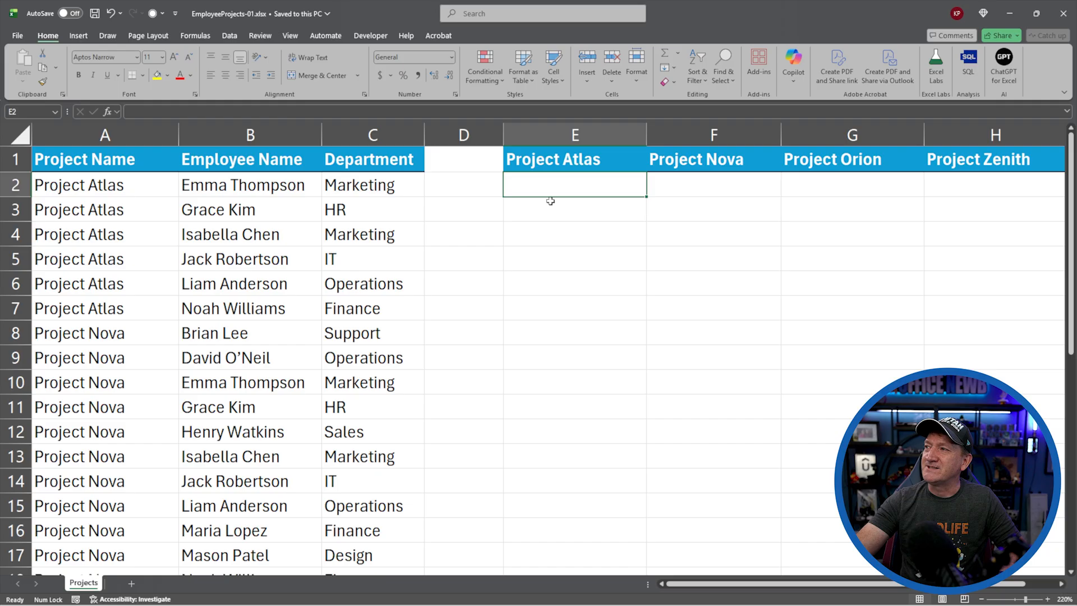
{"action": "type", "text": "=filter"}
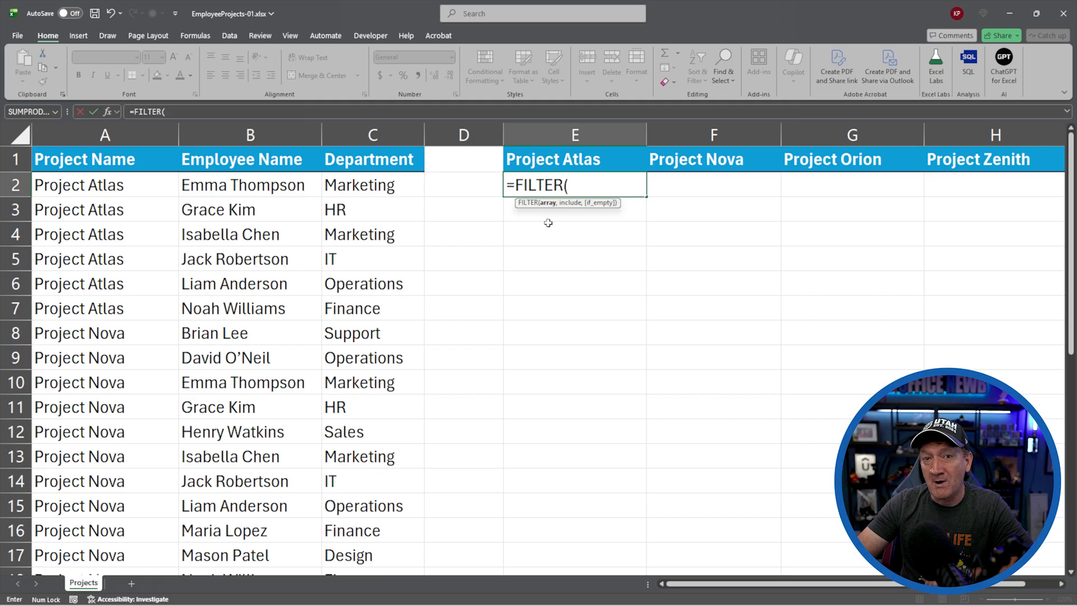
{"action": "mouse_move", "coordinate": [545, 261]}
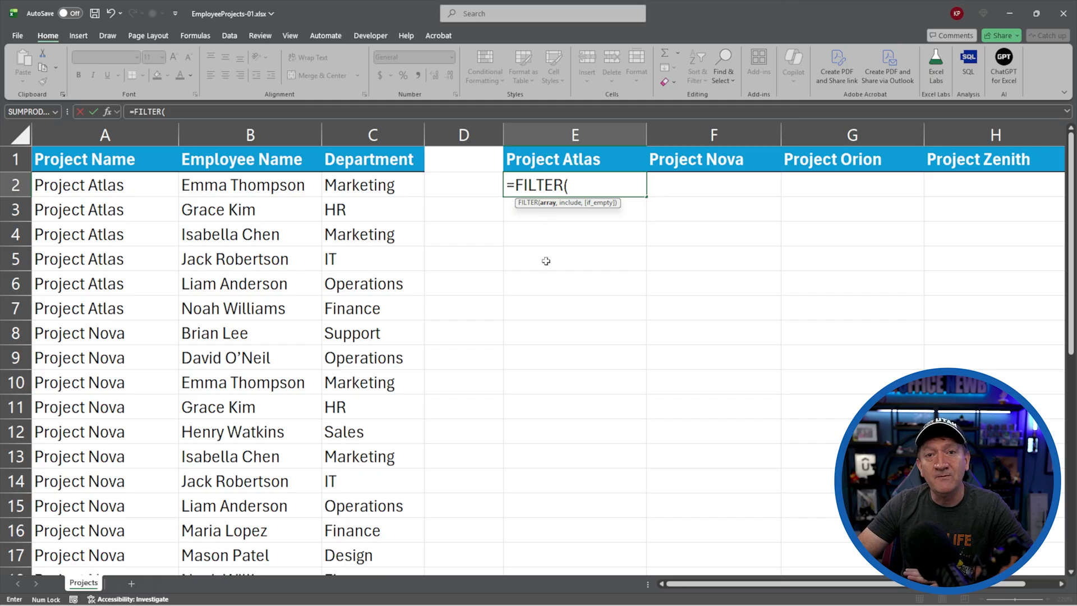
{"action": "mouse_move", "coordinate": [260, 224]}
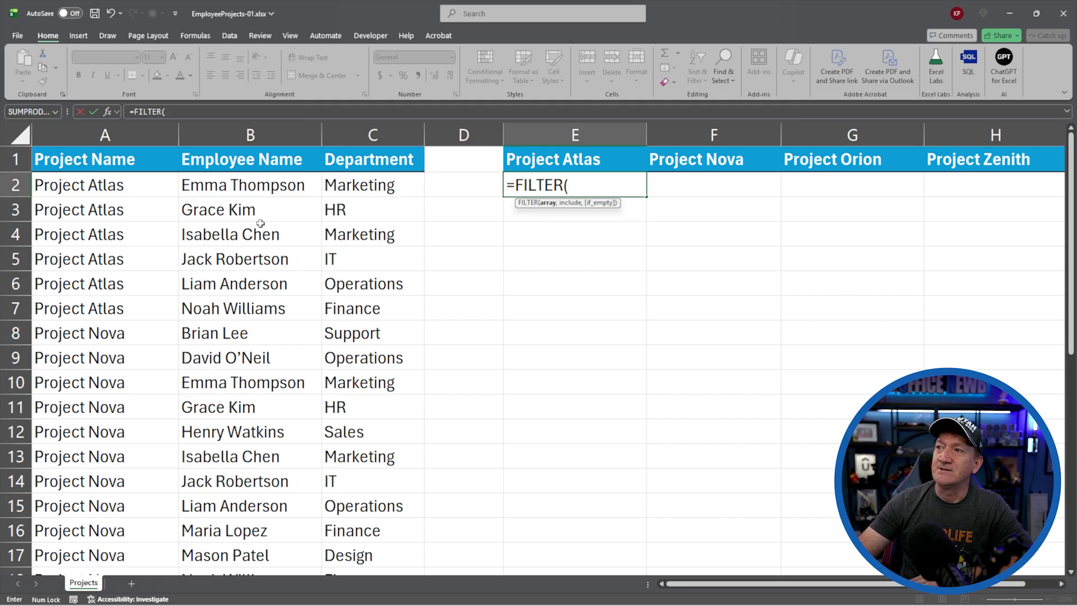
{"action": "left_click", "coordinate": [249, 185]}
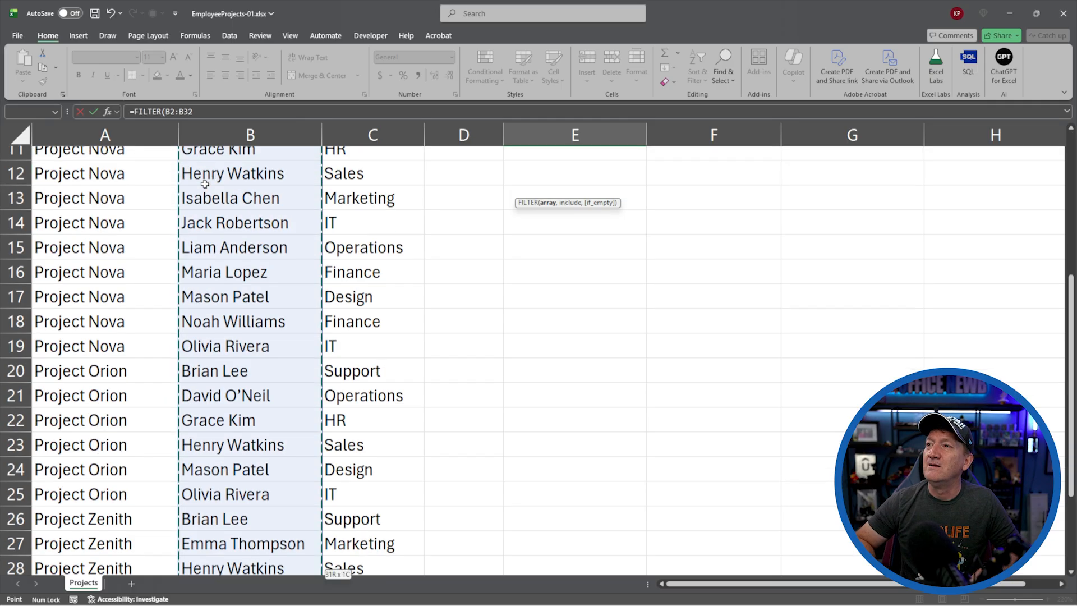
{"action": "scroll", "scroll_direction": "down", "scroll_amount": 3}
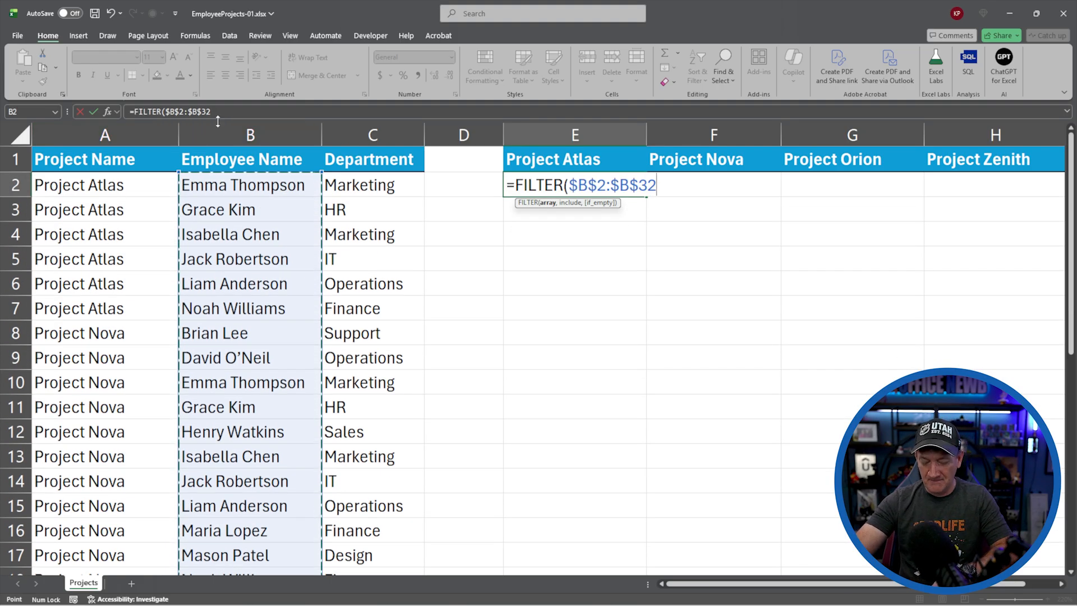
{"action": "type", "text": ","}
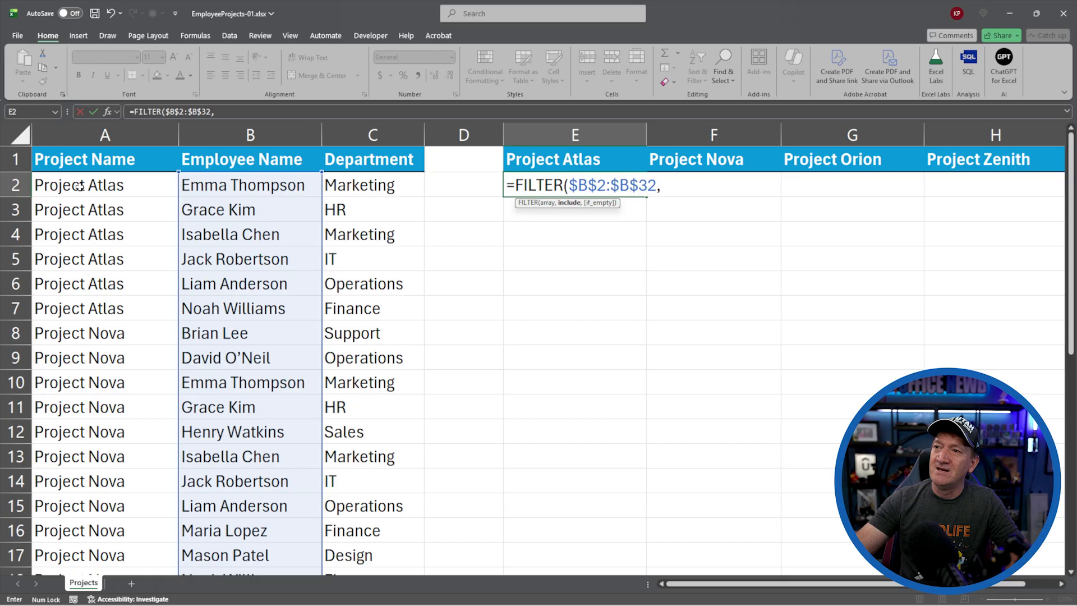
Finish the condition $A$2:$A$32=E$1 and enter it, listing Atlas's six employees
{"action": "left_click", "coordinate": [104, 185]}
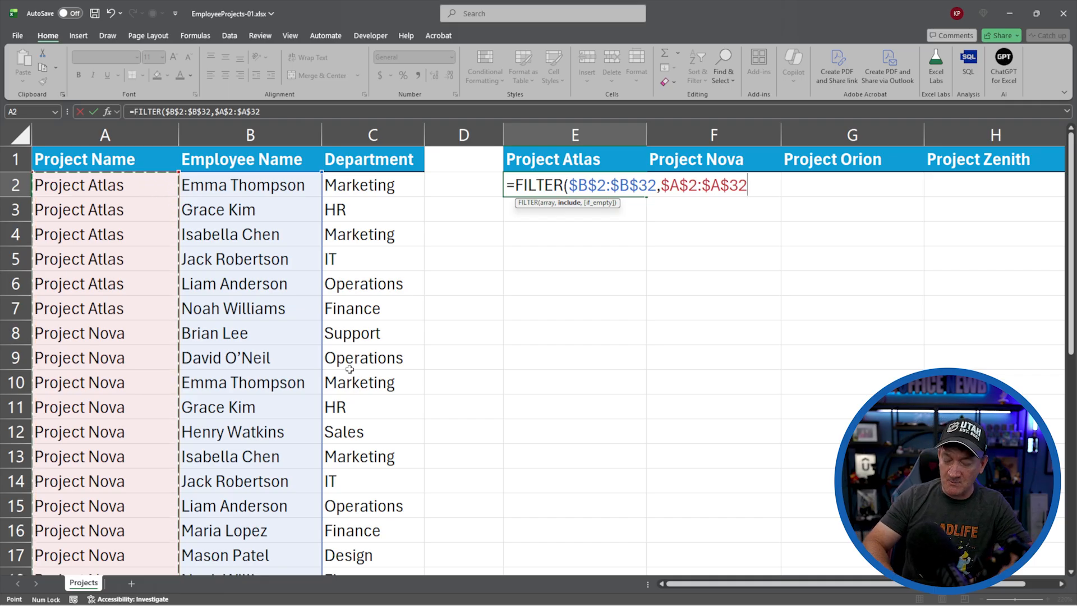
{"action": "type", "text": "="}
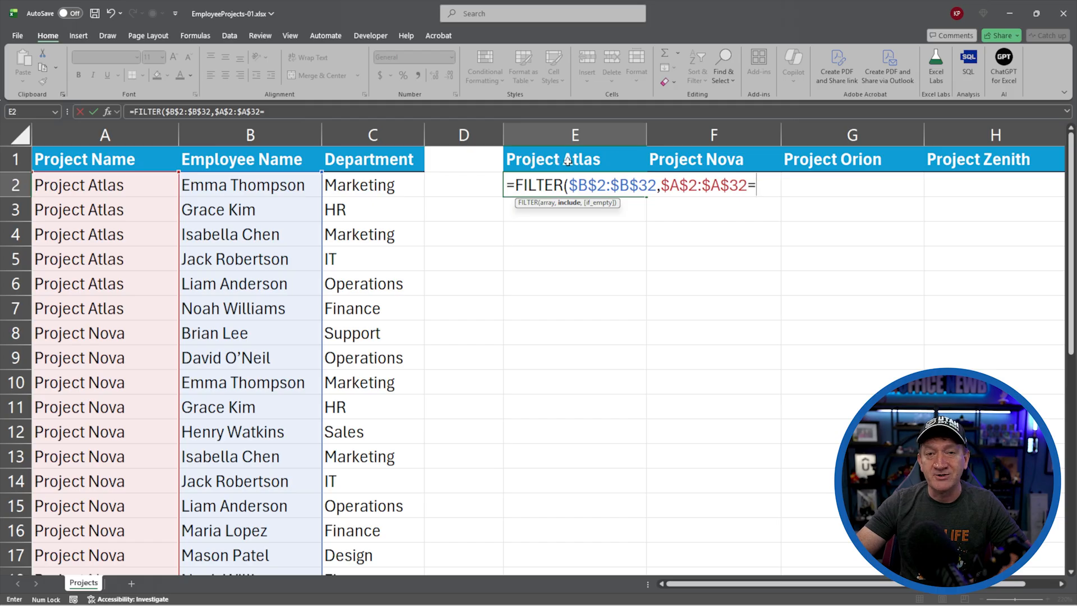
{"action": "left_click", "coordinate": [554, 159]}
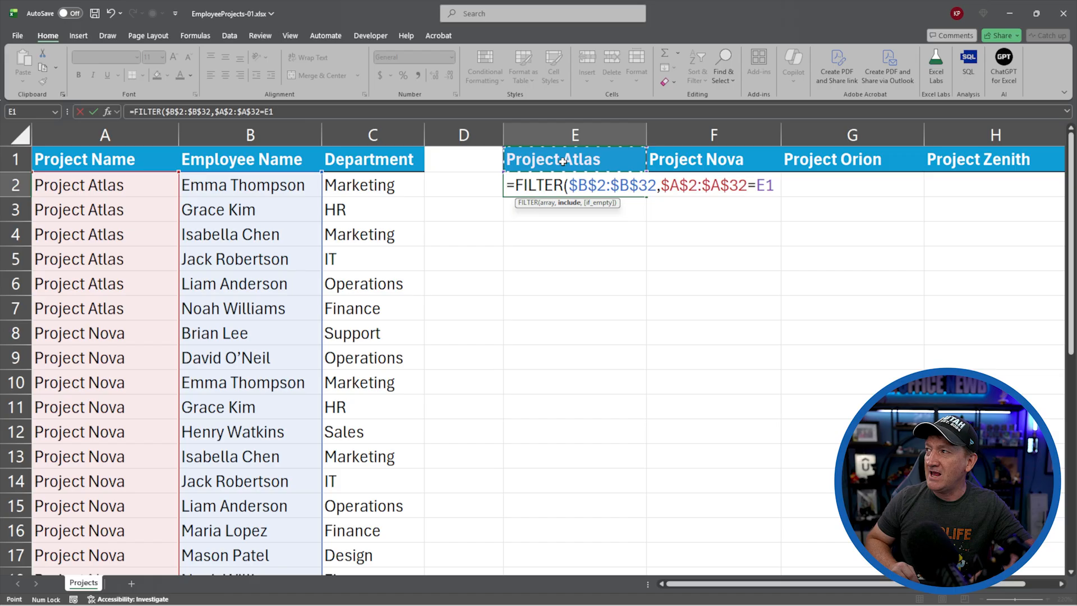
{"action": "key", "text": "f4"}
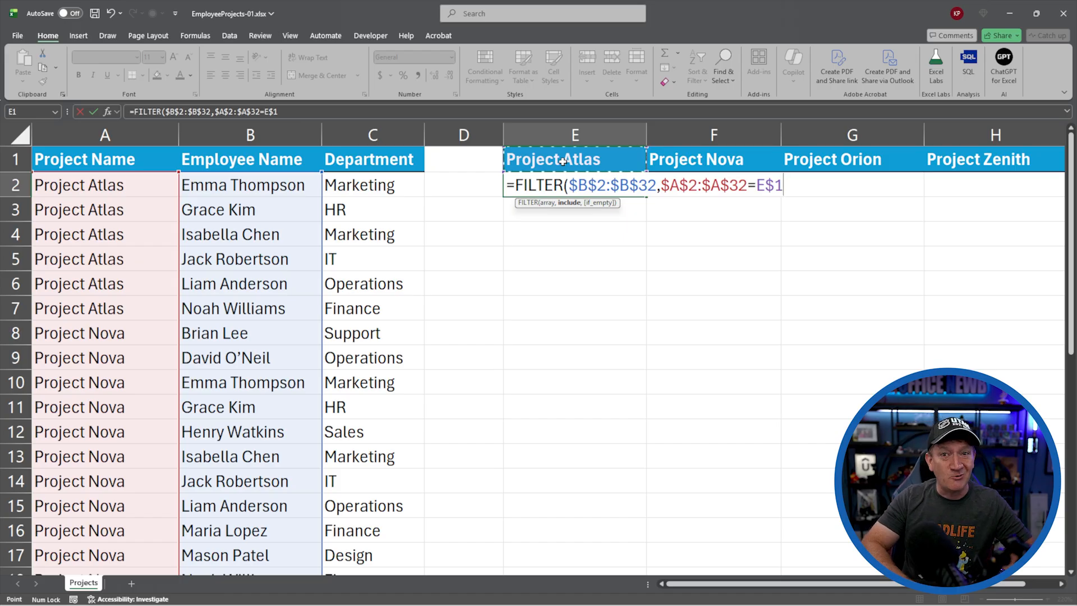
{"action": "key", "text": "enter"}
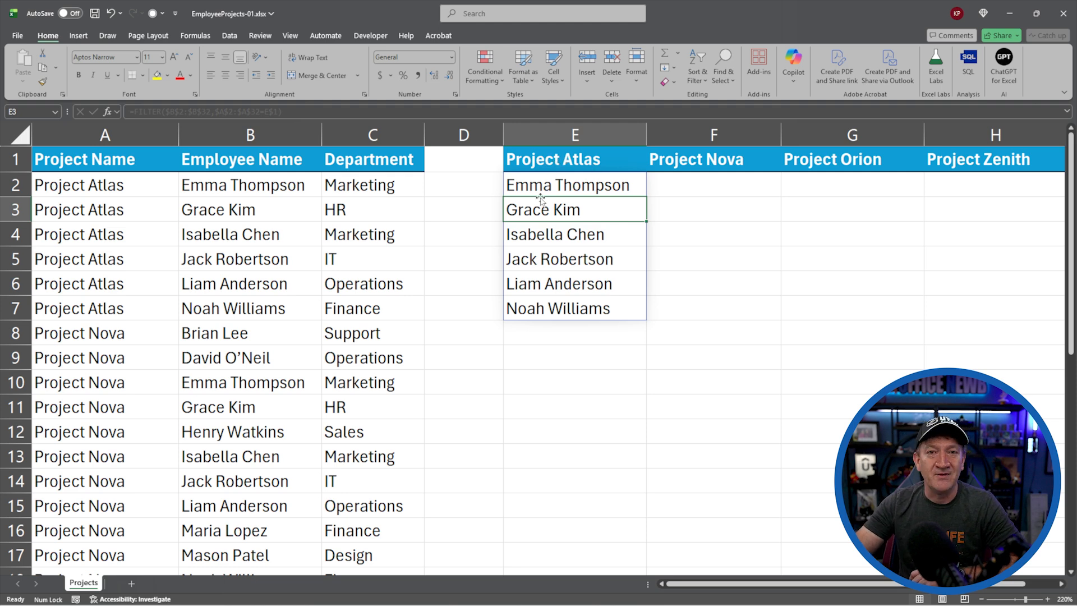
{"action": "mouse_move", "coordinate": [550, 318]}
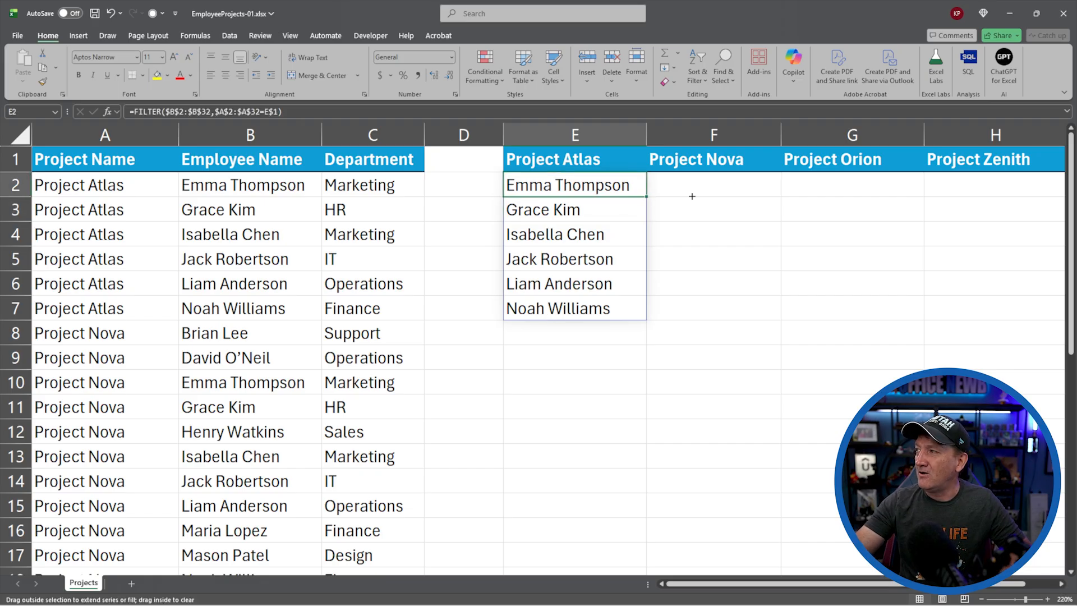
Copy E2's formula across to H2 to fill the Nova, Orion and Zenith columns
{"action": "left_click_drag", "start_coordinate": [643, 184], "coordinate": [995, 184]}
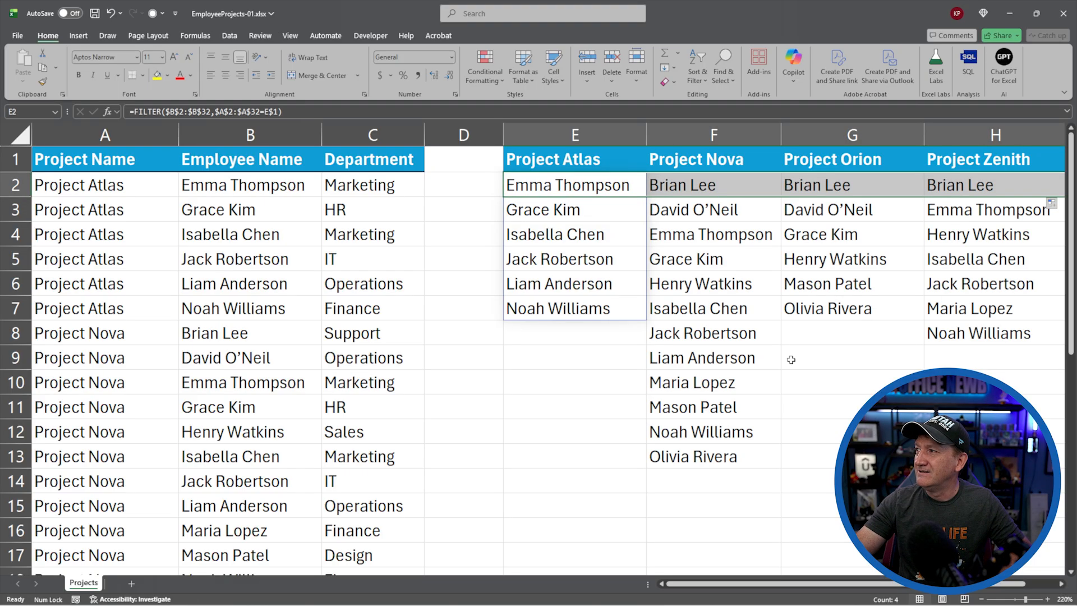